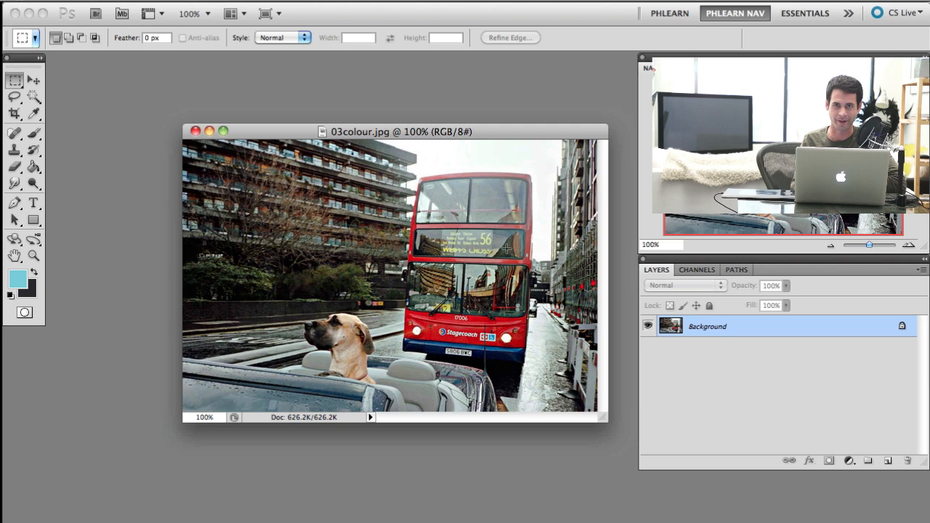
Duplicate the street photo's layer into a new untitled document via Layer > Duplicate Layer.
left_click_drag(399, 131, 412, 137)
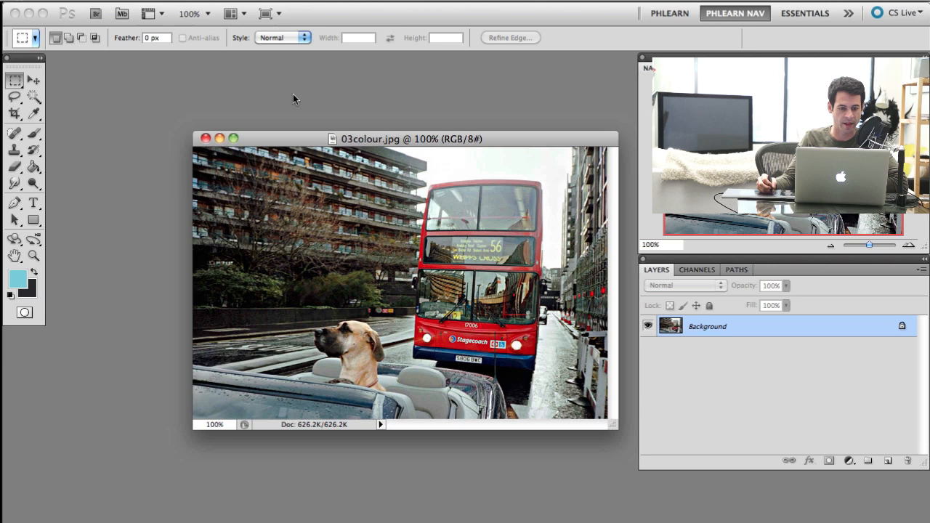
left_click(192, 11)
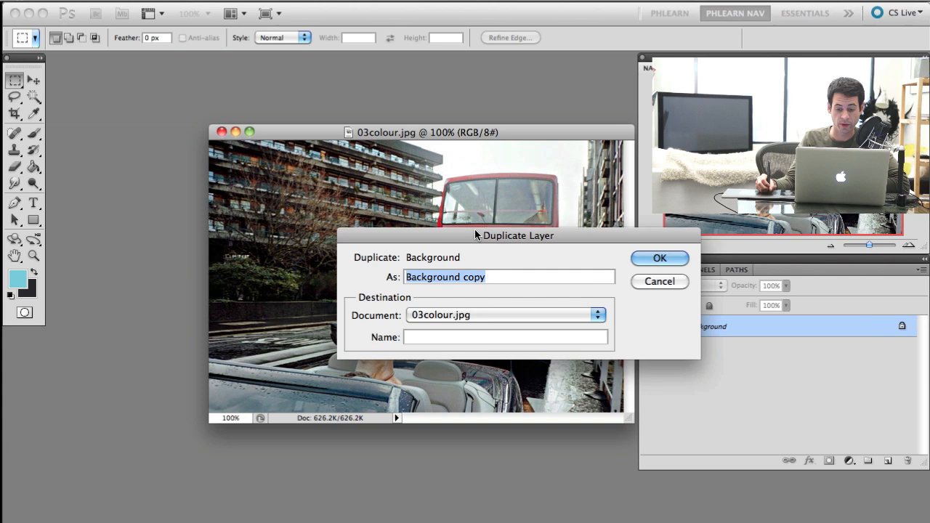
left_click(660, 258)
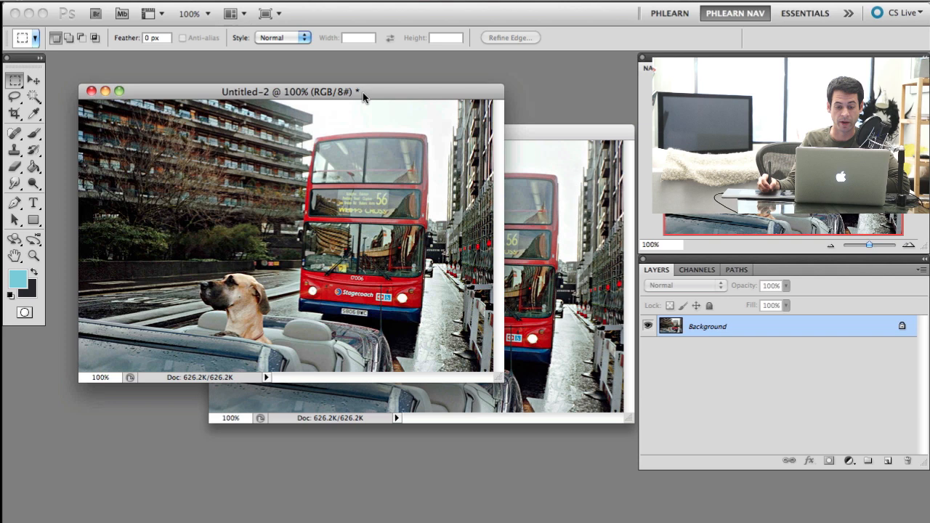
Convert the untitled copy to Grayscale mode, discarding the colour information.
left_click(212, 11)
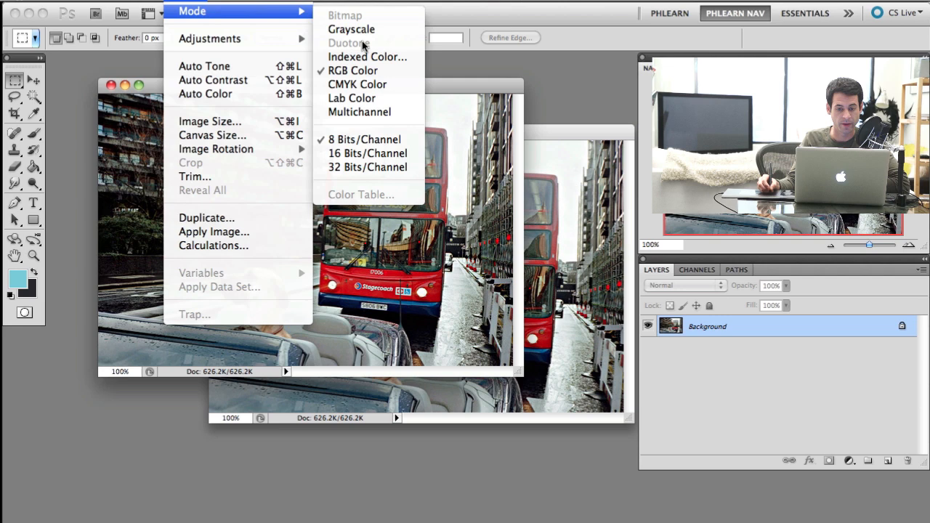
left_click(356, 29)
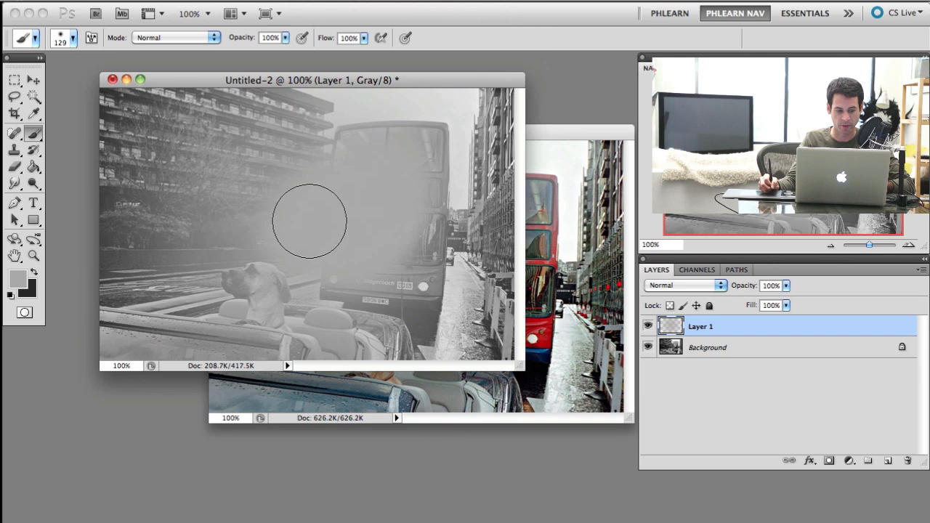
left_click_drag(313, 220, 337, 215)
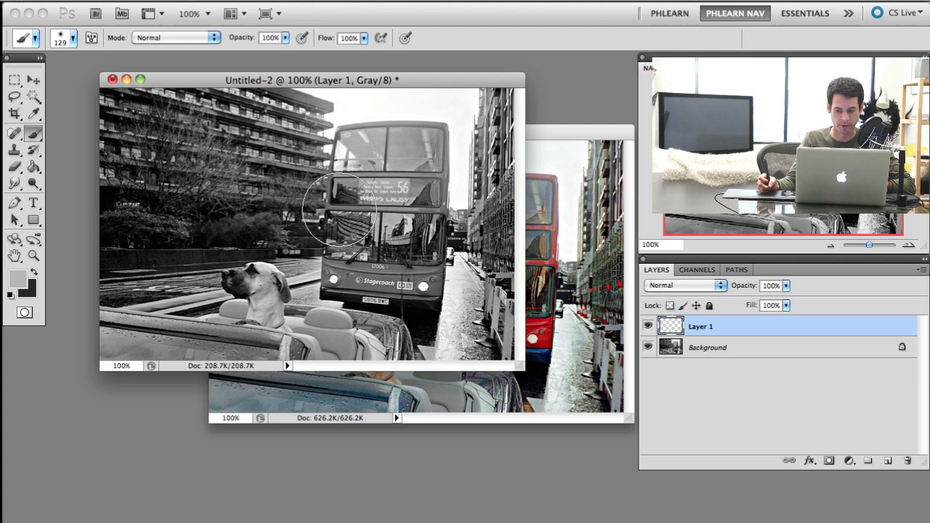
left_click(196, 12)
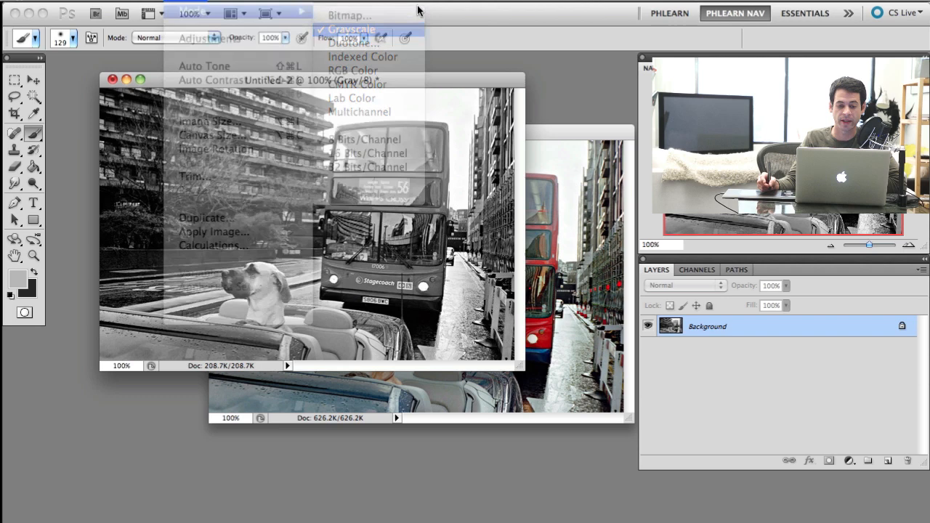
Switch the grayscale copy to Duotone mode, previewing black and PANTONE 144 orange inks.
left_click(350, 28)
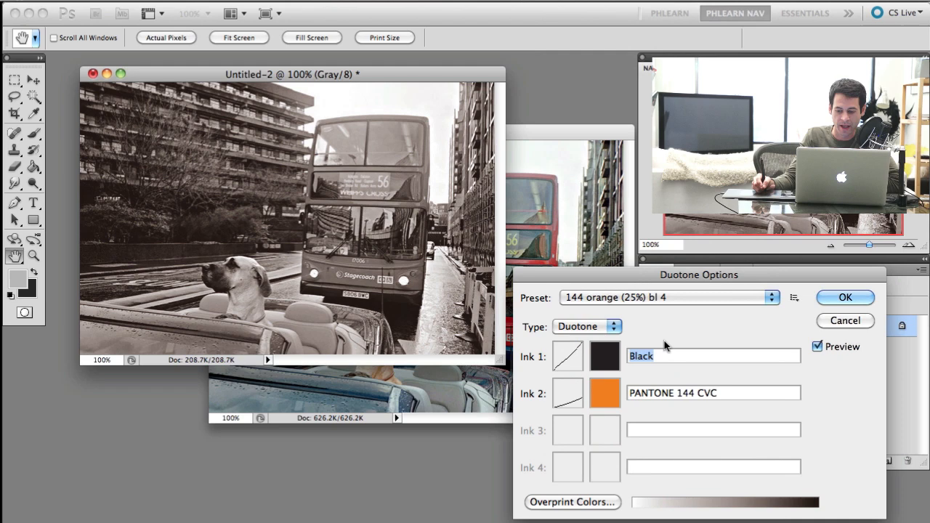
Preview the 424 bl 4, 527 purple, and mauve 4655 ink presets on the copy.
left_click(770, 297)
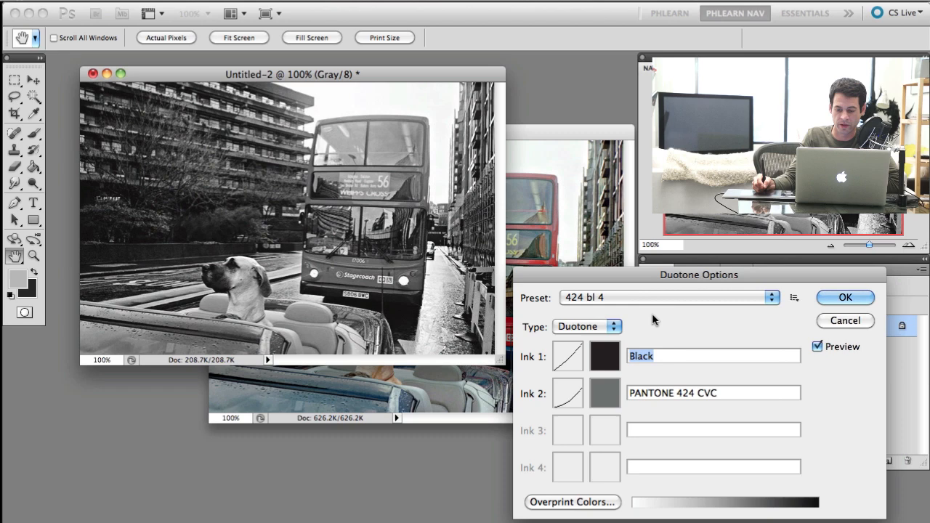
left_click(770, 297)
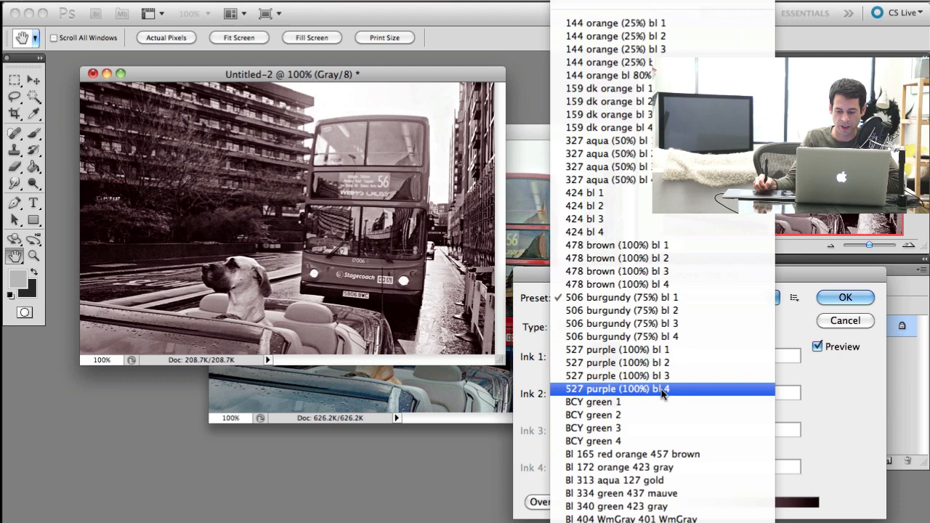
left_click(625, 467)
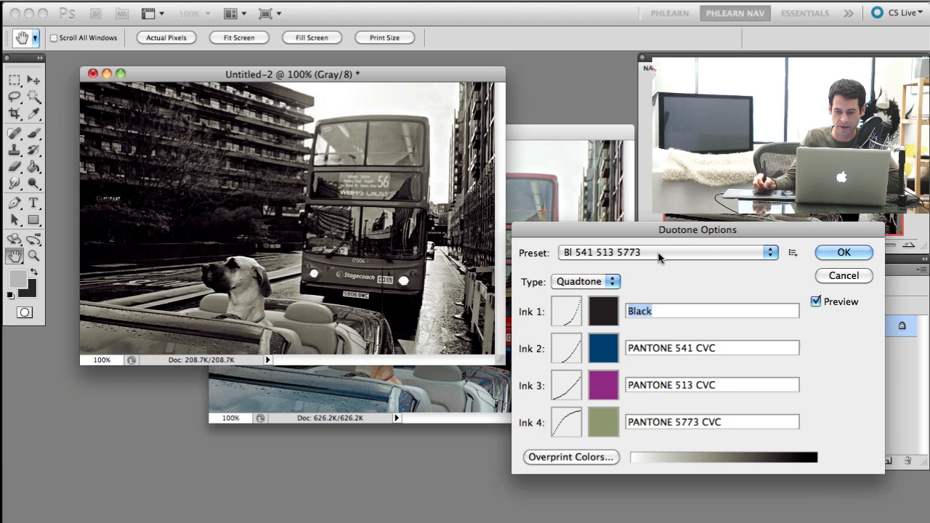
left_click(767, 253)
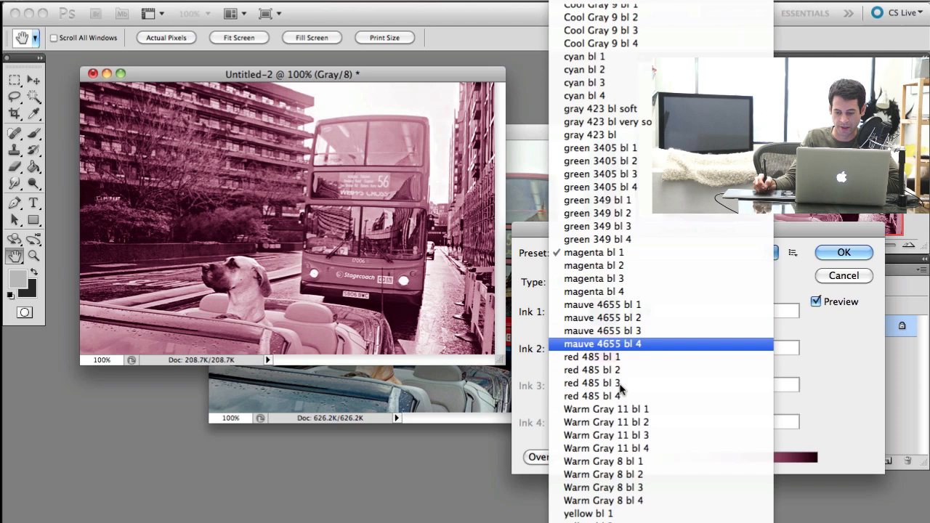
left_click(588, 512)
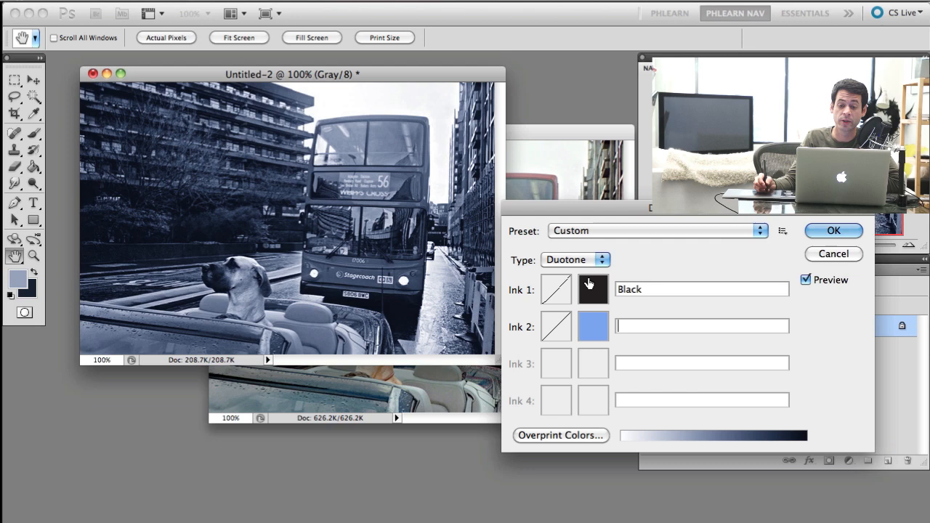
Set ink colours to deep purple and yellow, then raise the yellow ink's curve at the midtones.
left_click(575, 258)
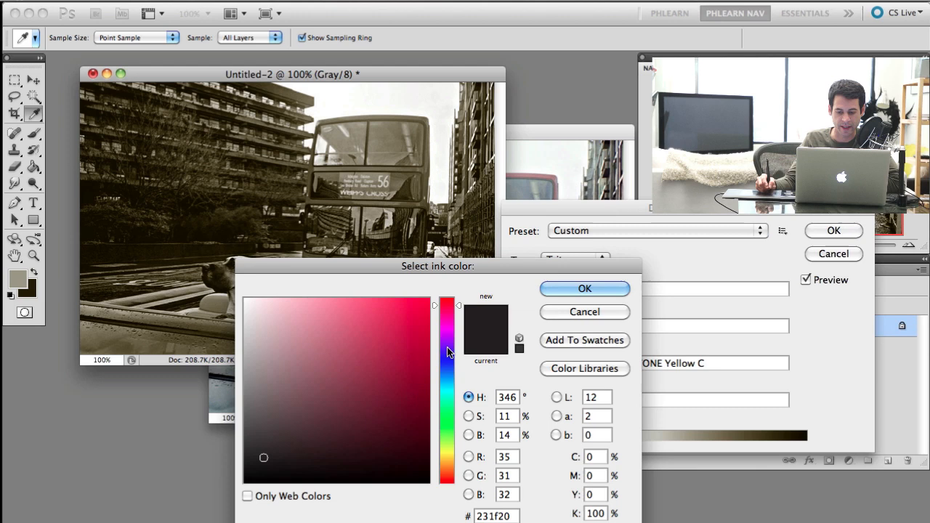
left_click(584, 288)
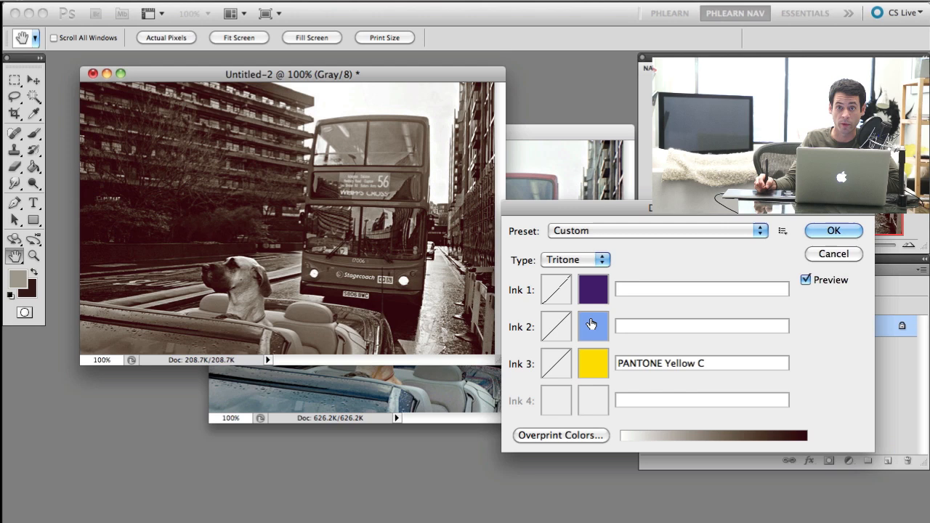
left_click(573, 258)
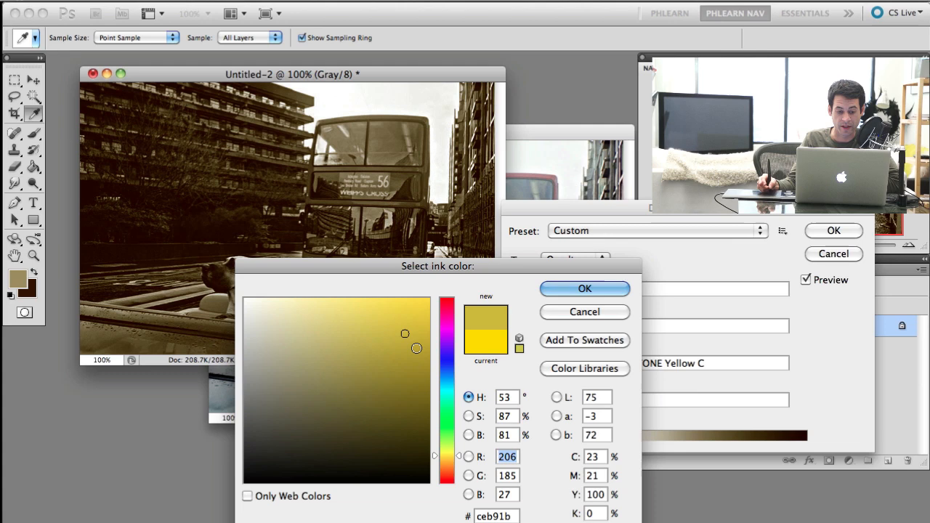
left_click(584, 287)
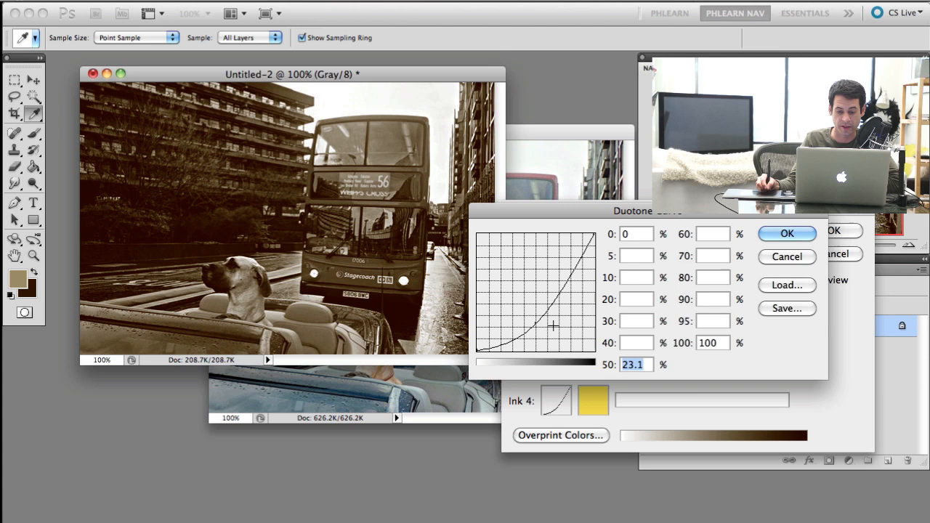
left_click_drag(552, 327, 546, 273)
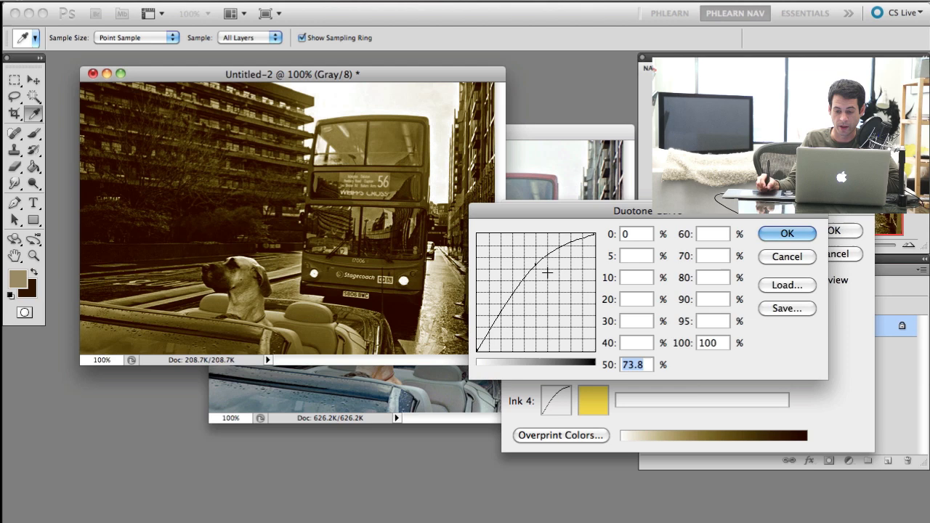
left_click_drag(546, 270, 558, 253)
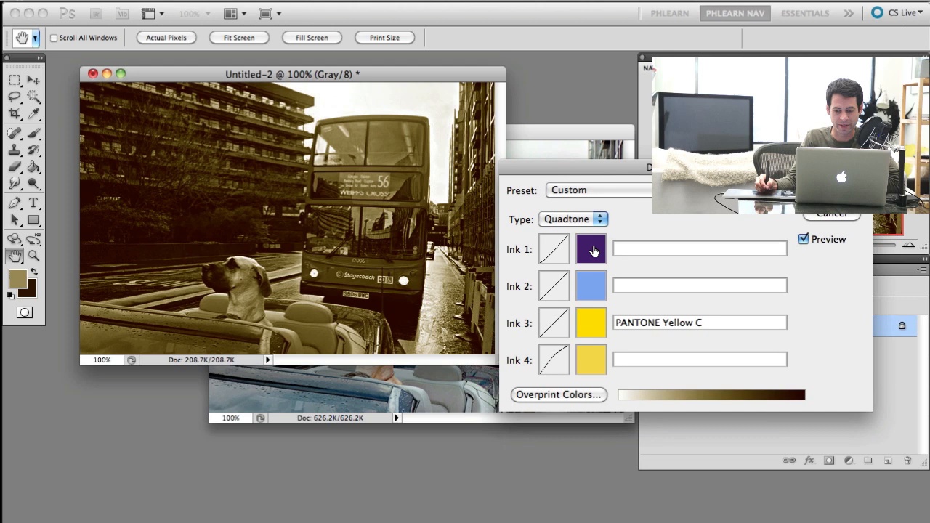
Change the type from Quadtone to Tritone and accept the missing ink names alert.
left_click(593, 218)
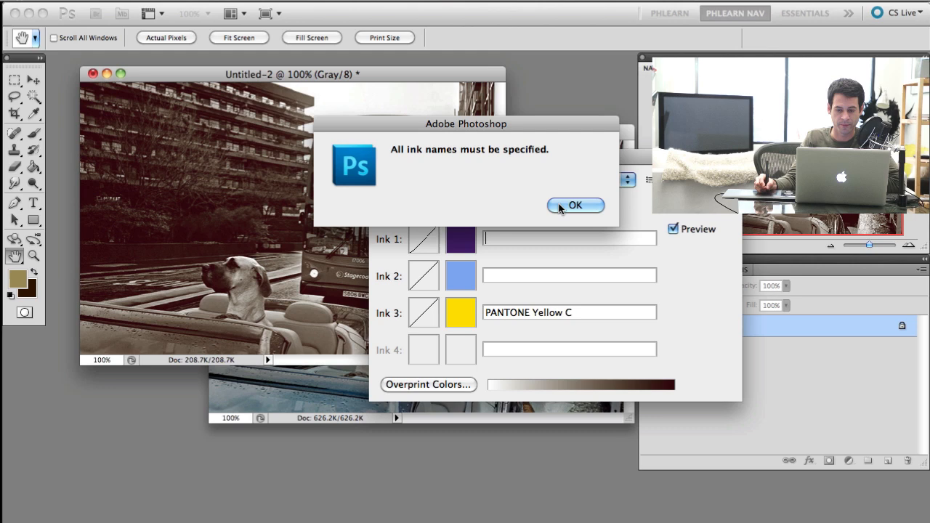
left_click(576, 205)
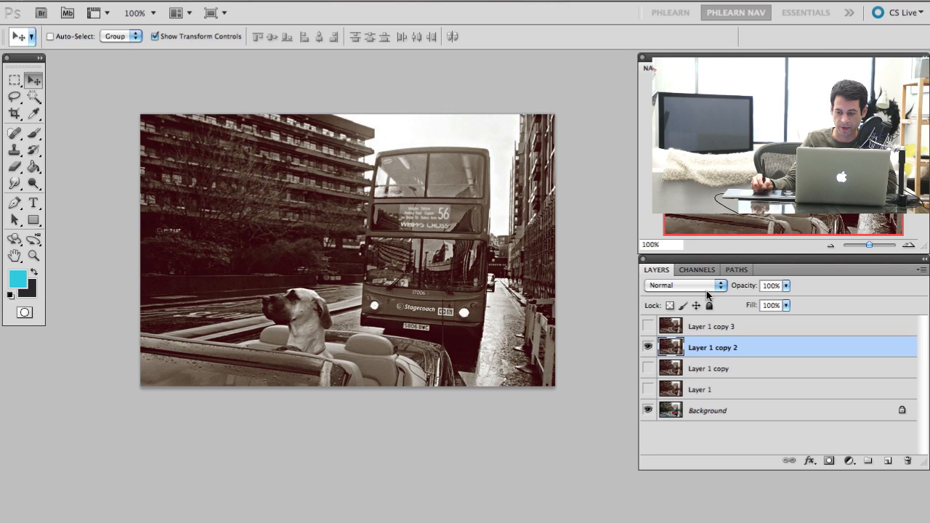
Change Layer 1 copy 2's blend mode so the red bus shows through the toning.
left_click(684, 284)
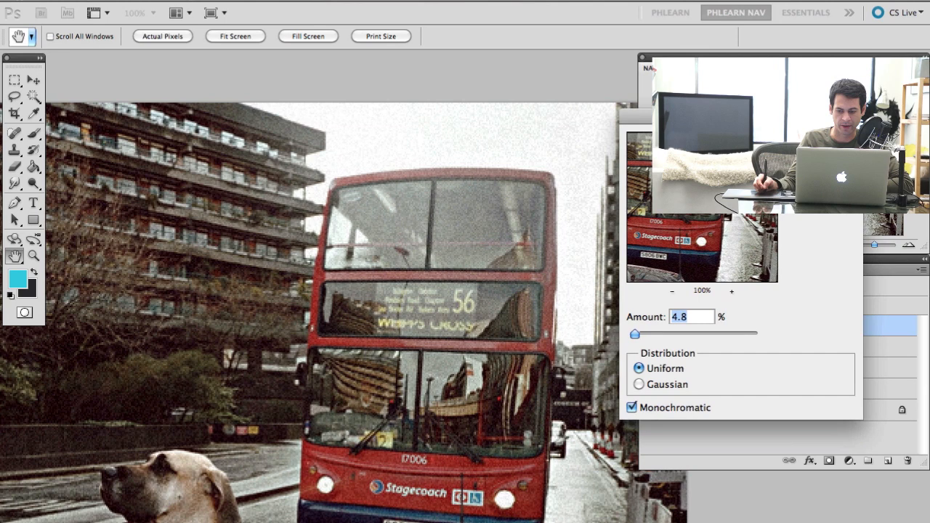
Apply coloured (non-monochromatic) noise at about 14% to the top layer.
left_click(632, 407)
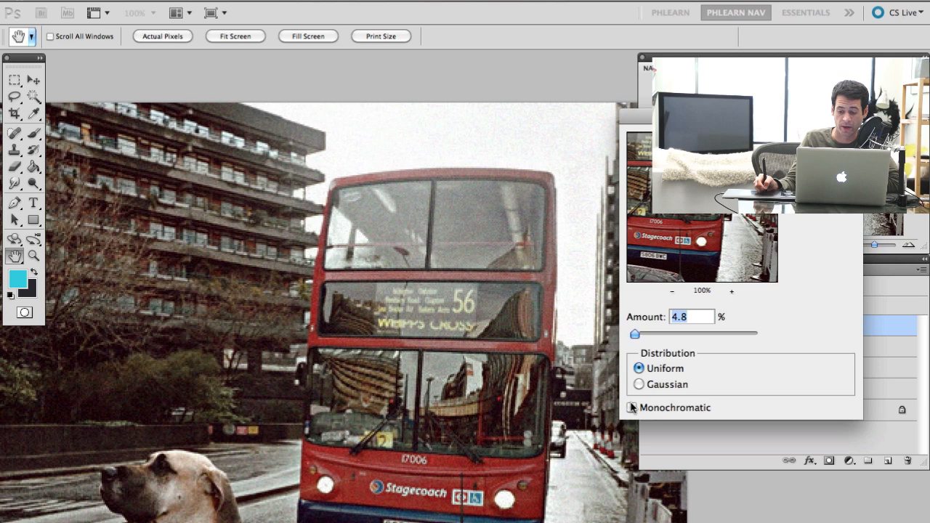
left_click_drag(633, 333, 651, 333)
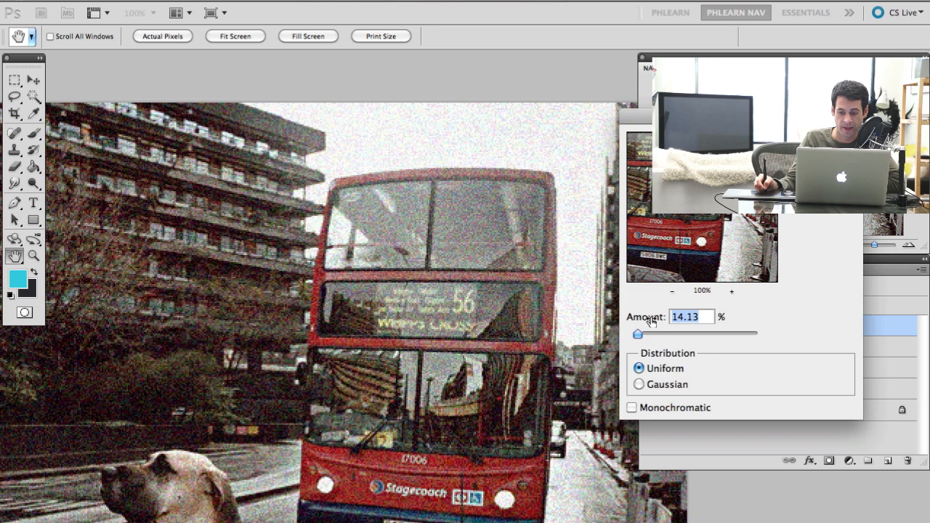
left_click_drag(638, 332, 636, 332)
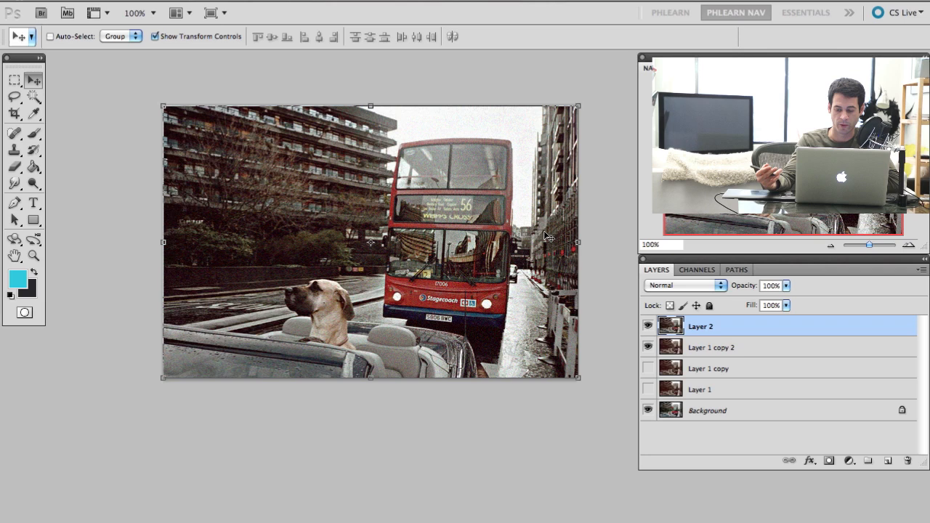
On a new layer, paint pale Dissolve-mode brush speckles over the bus top and sky.
left_click(14, 287)
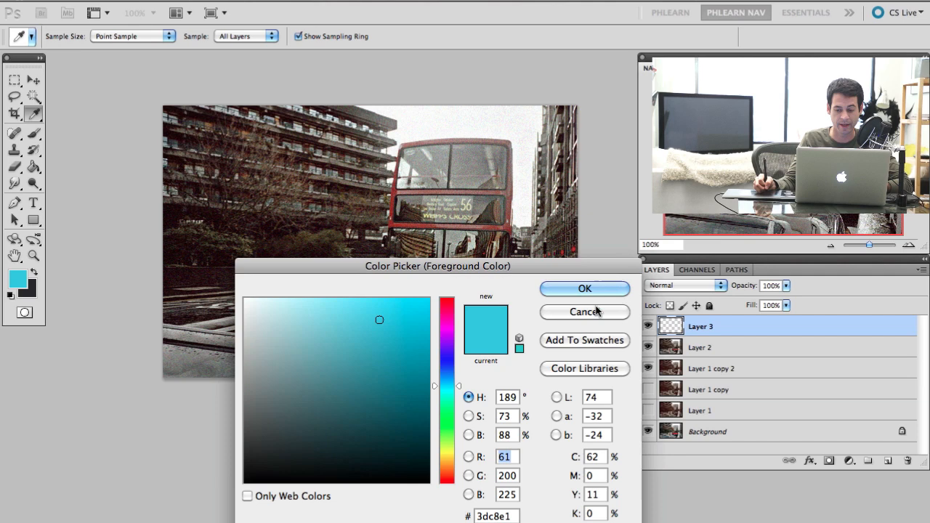
left_click(584, 310)
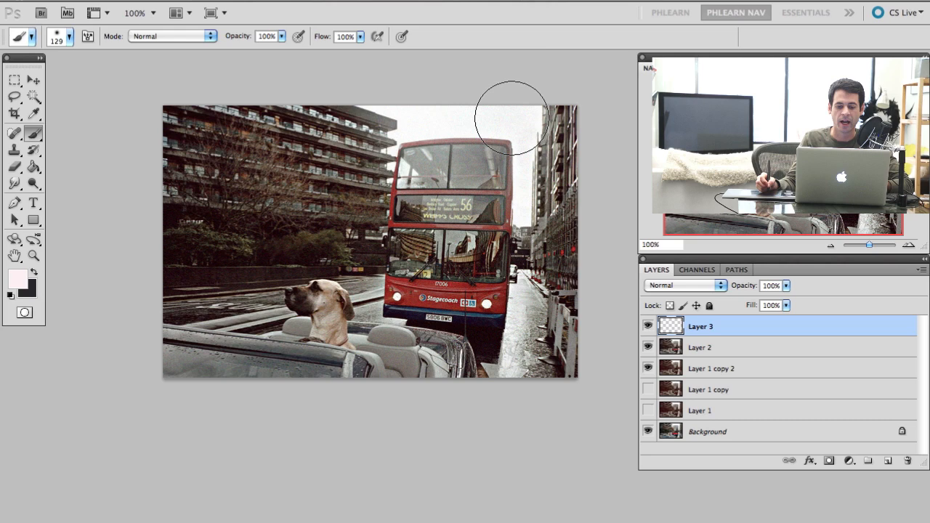
mouse_move(500, 45)
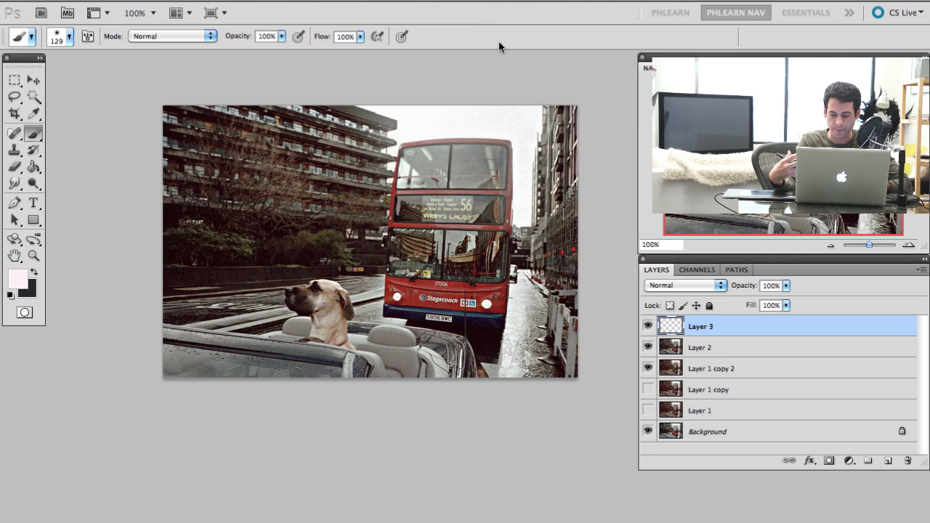
mouse_move(317, 300)
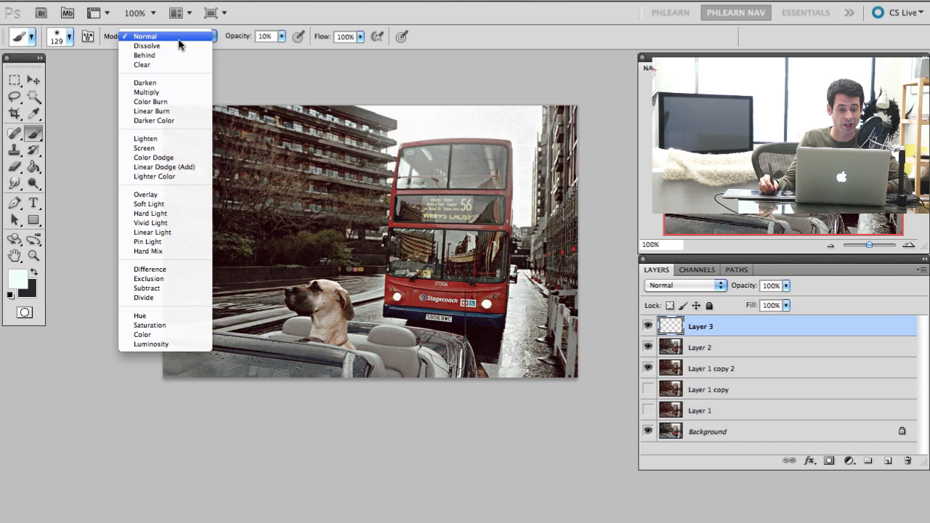
left_click(145, 48)
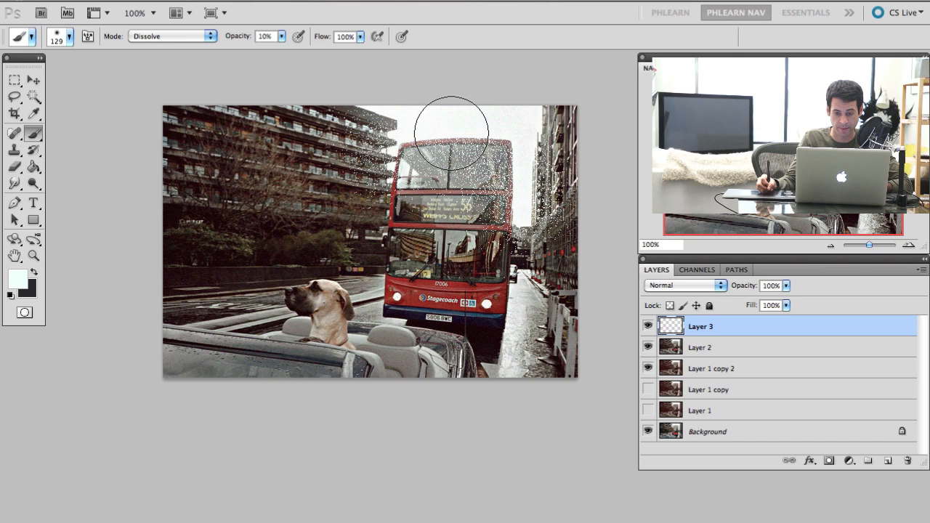
left_click_drag(448, 134, 385, 128)
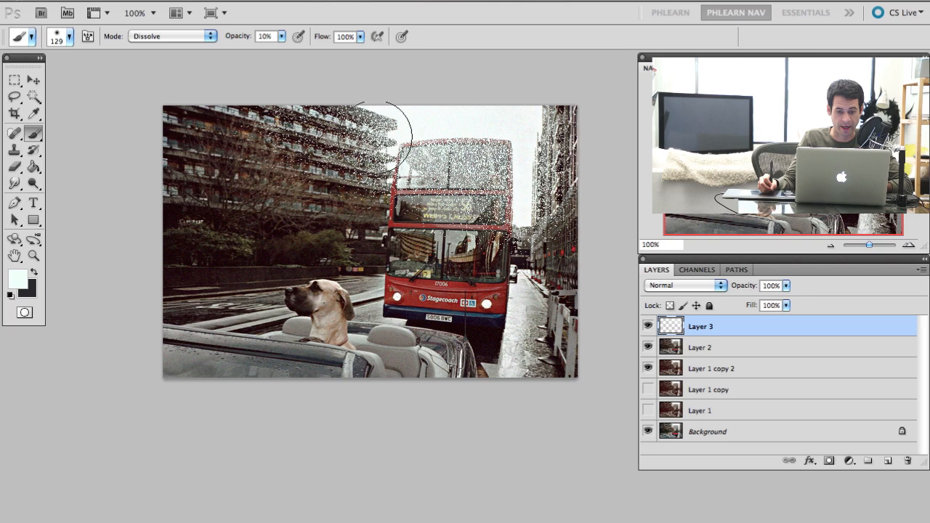